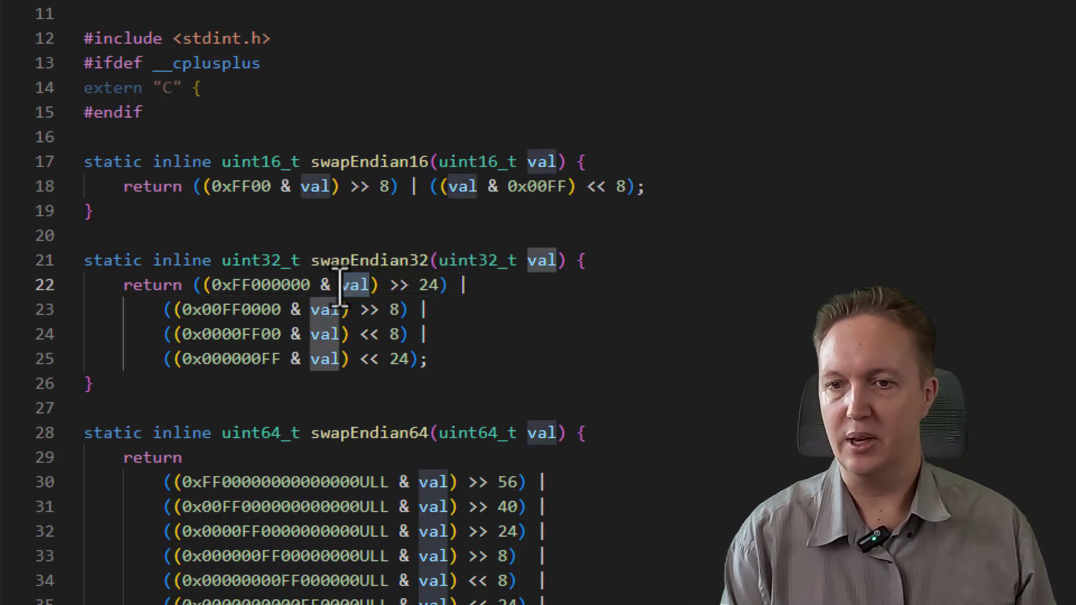
Highlight the 0xFF000000 mask in the bit-shift swap code to explain it.
double_click(261, 285)
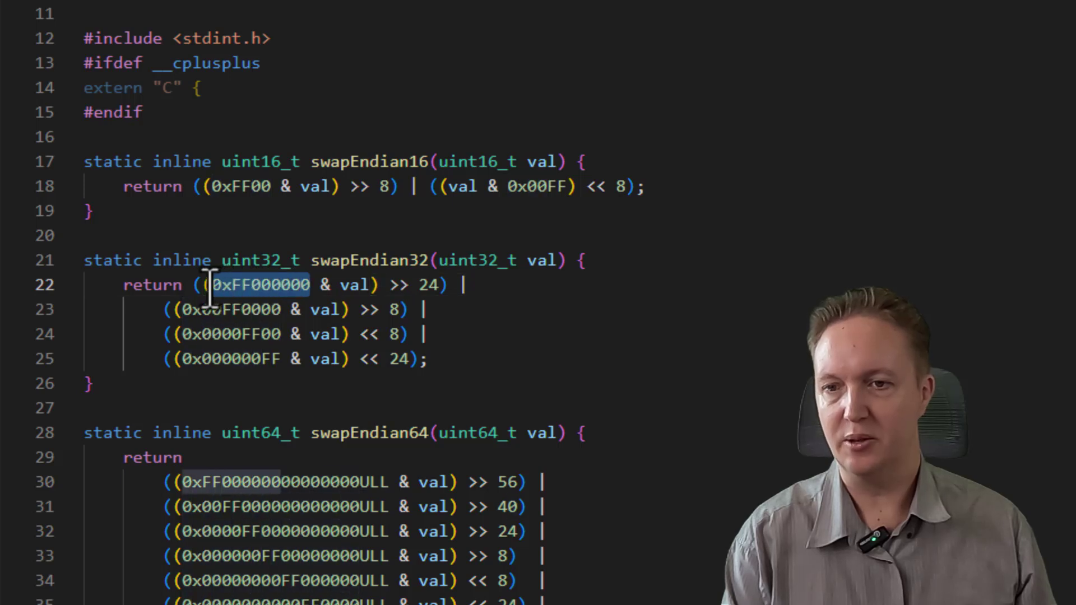
mouse_move(260, 285)
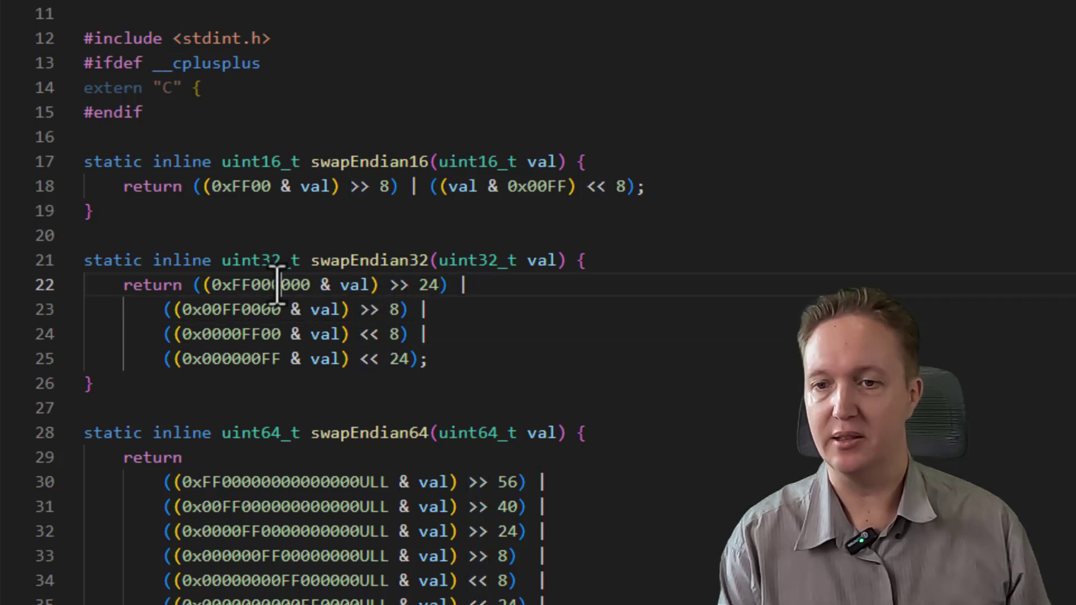
double_click(261, 284)
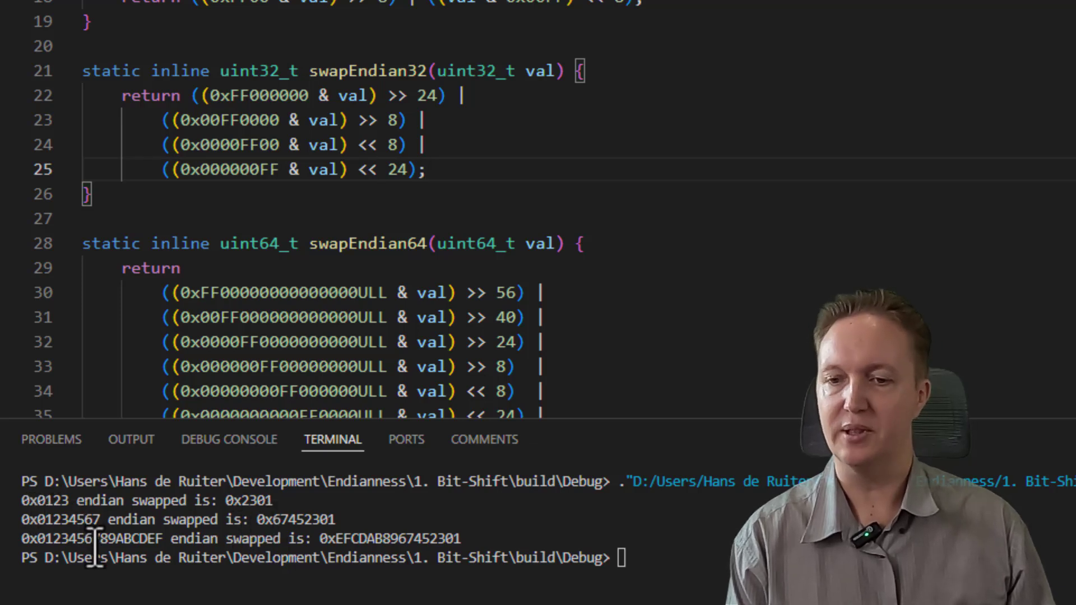
scroll("down", 3)
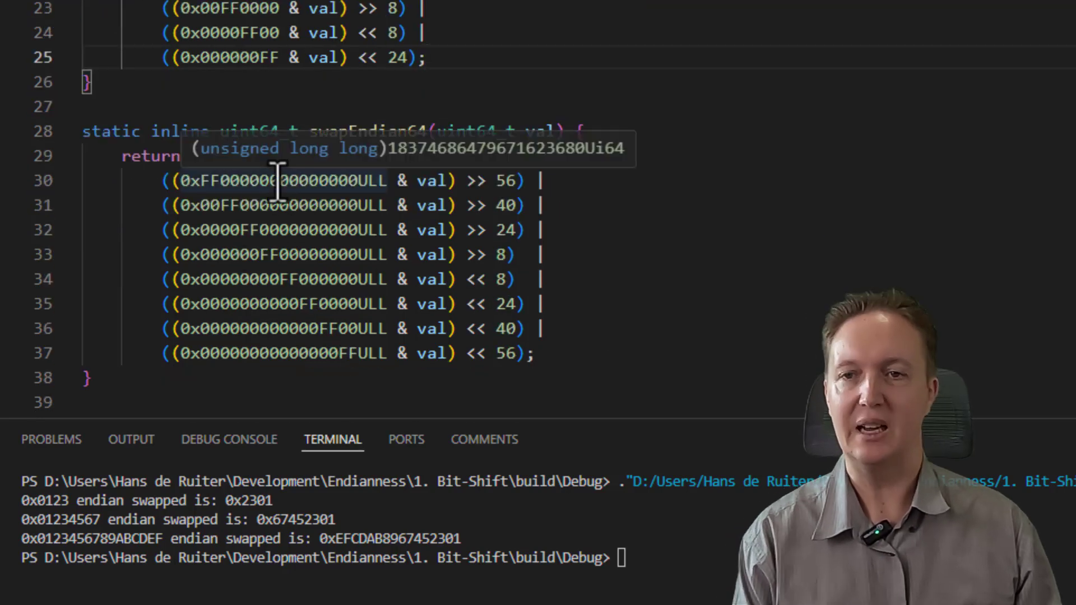
scroll("up", 3)
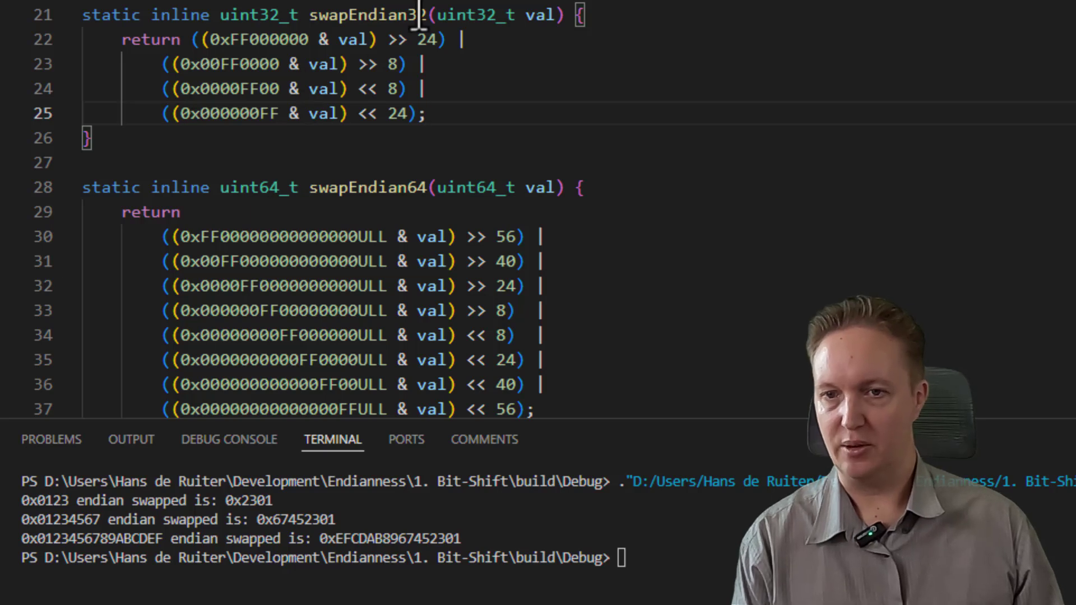
double_click(364, 15)
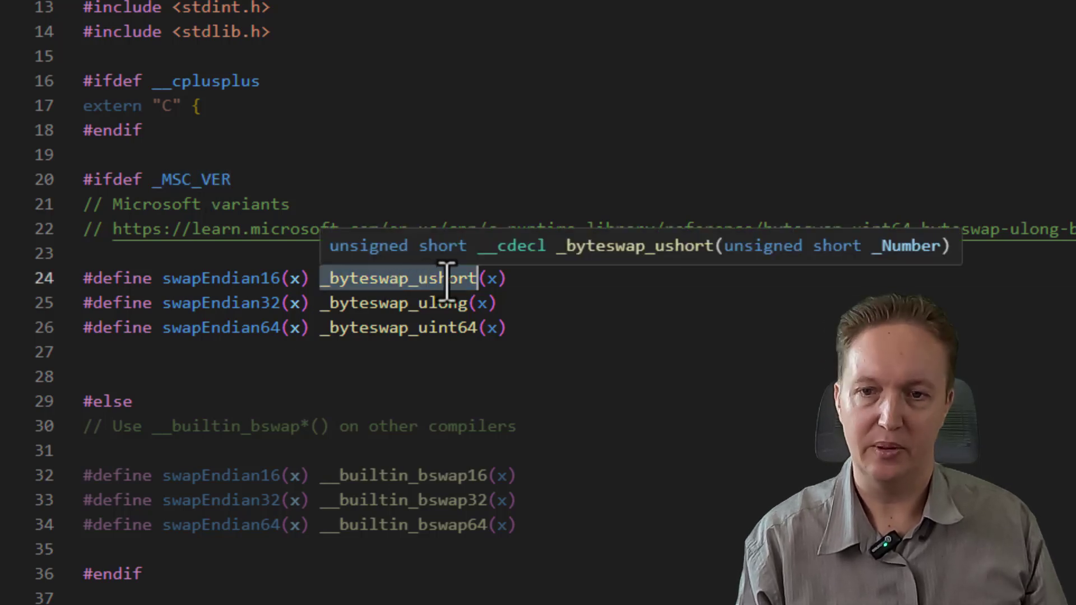
mouse_move(446, 327)
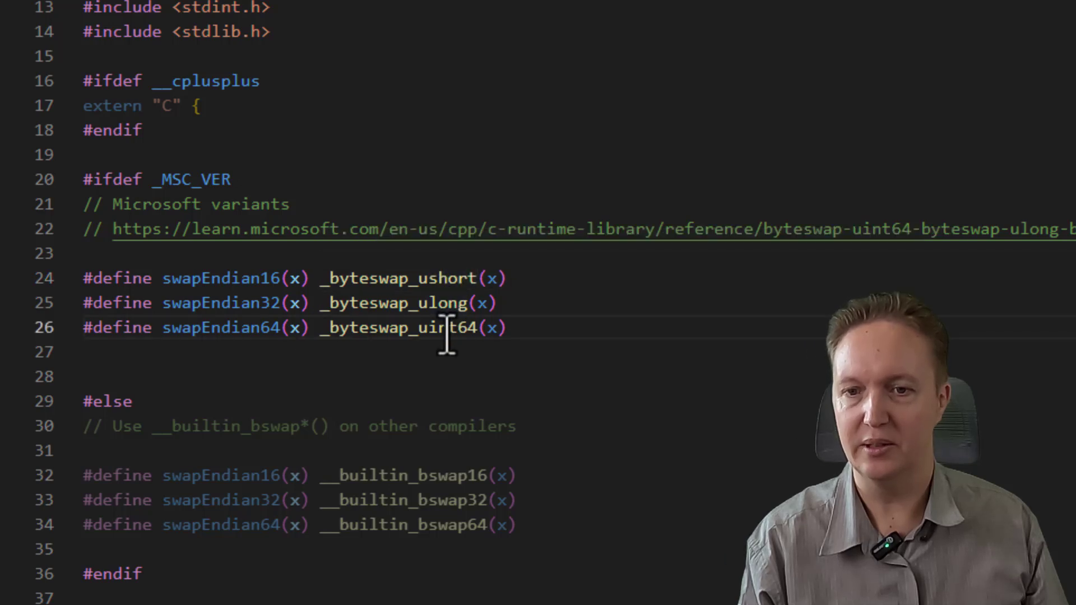
Select a word in the Compiler Built-Ins header's _byteswap_*/__builtin_bswap* macros.
double_click(397, 327)
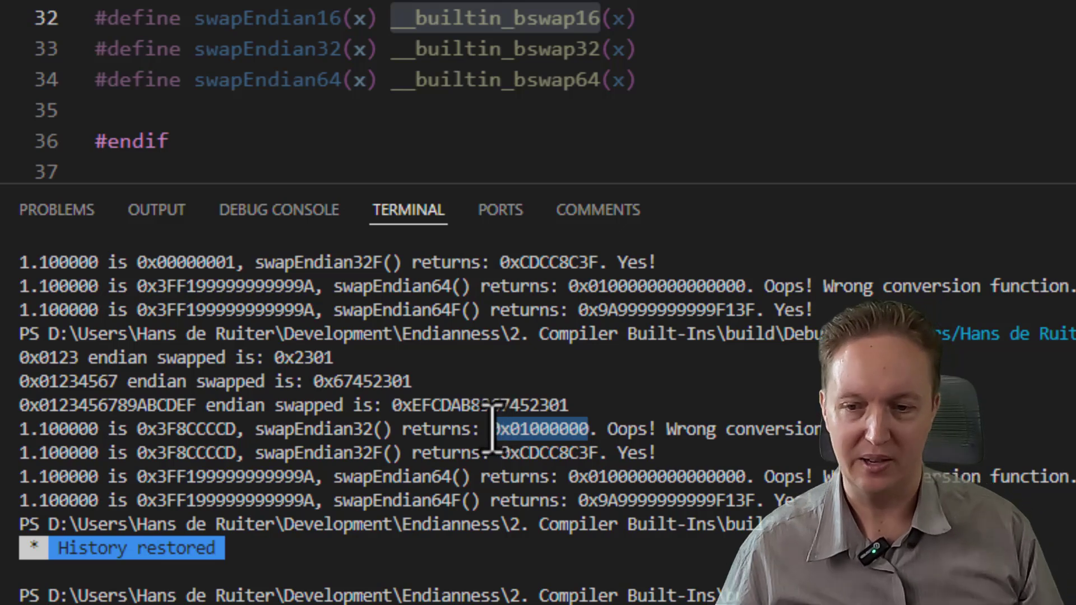
mouse_move(755, 360)
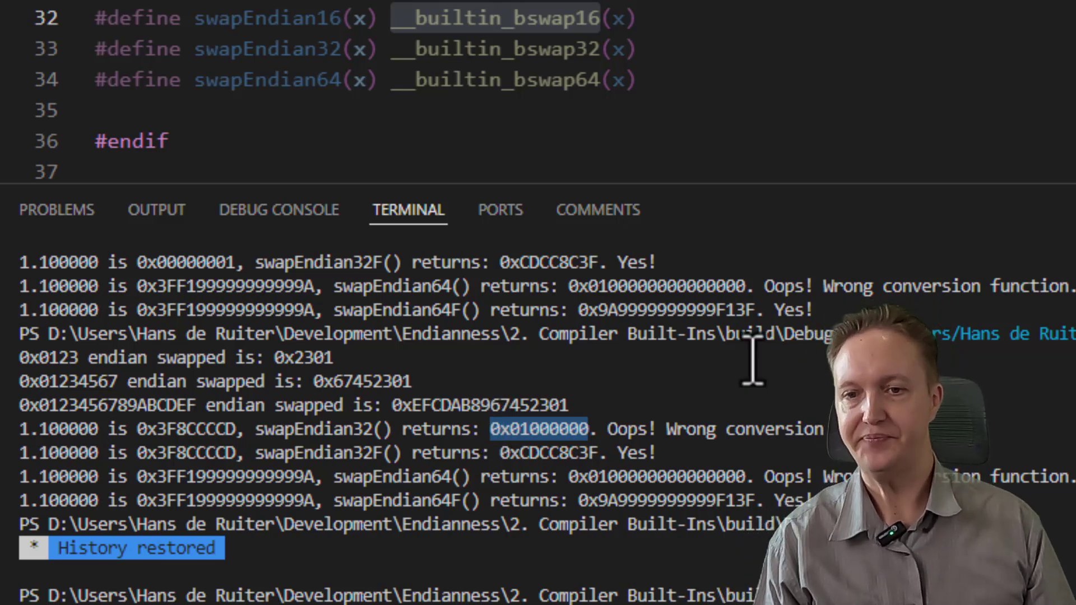
mouse_move(415, 405)
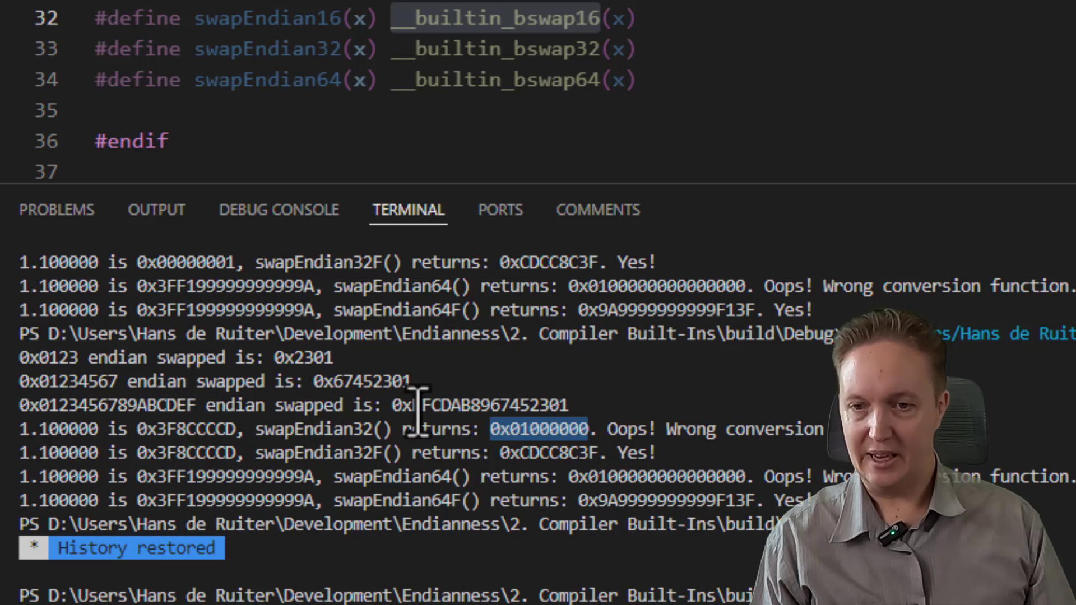
mouse_move(556, 106)
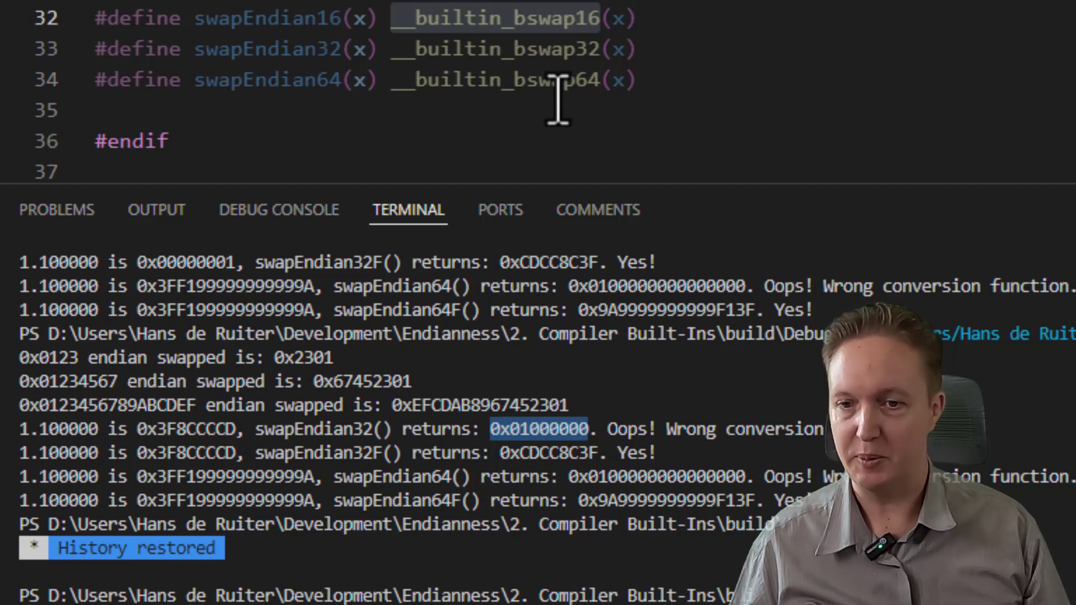
Scroll down to the union-based swapEndian32F and swapEndian64F float functions.
scroll("down", 3)
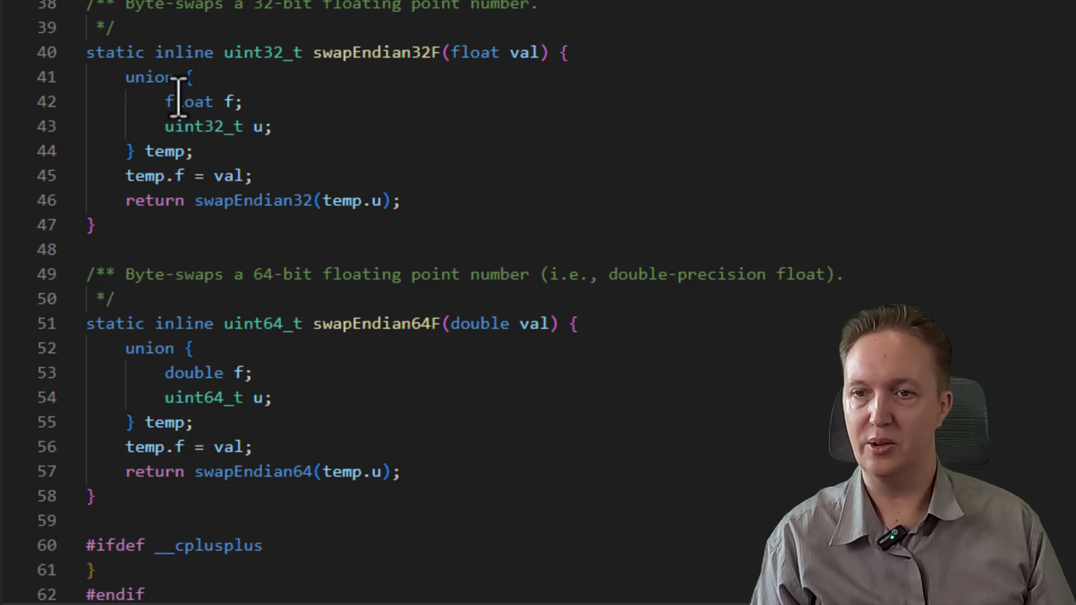
Highlight two words in the swapEndian32F and swapEndian64F float swap code.
double_click(203, 126)
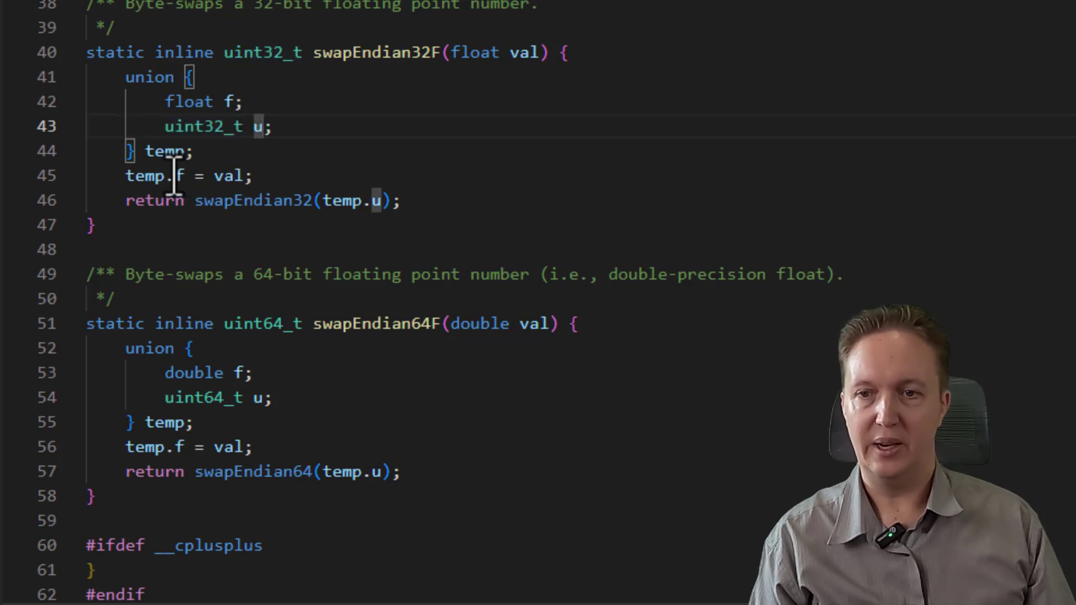
mouse_move(374, 201)
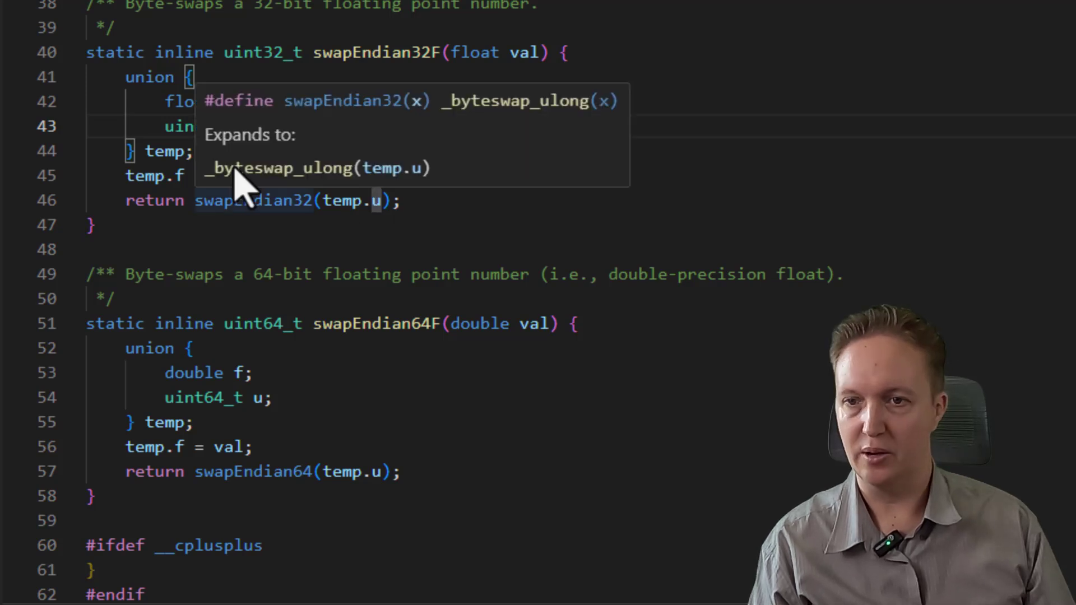
mouse_move(254, 373)
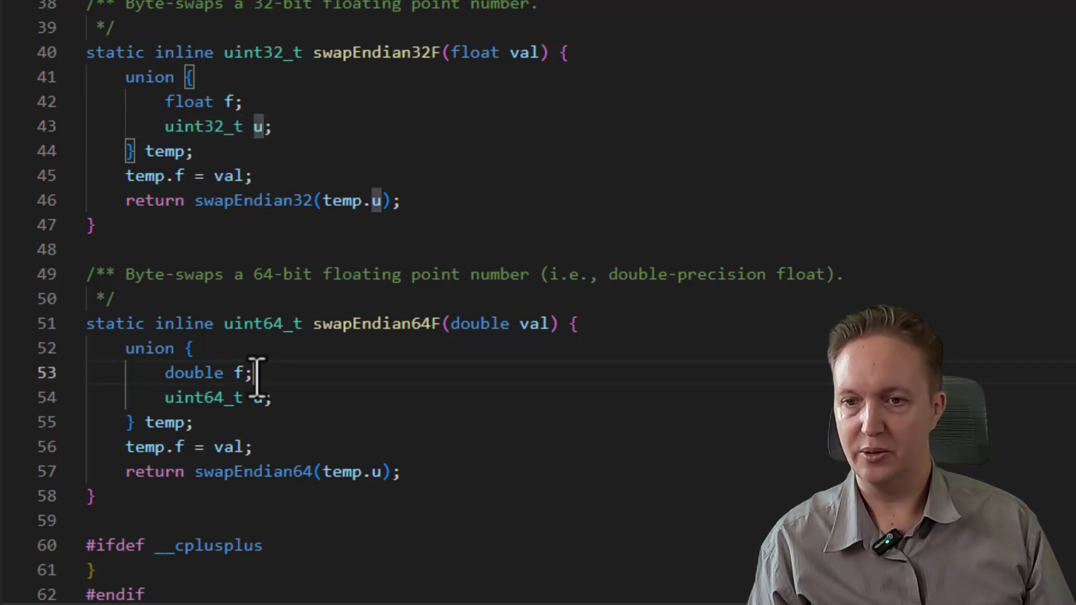
double_click(195, 373)
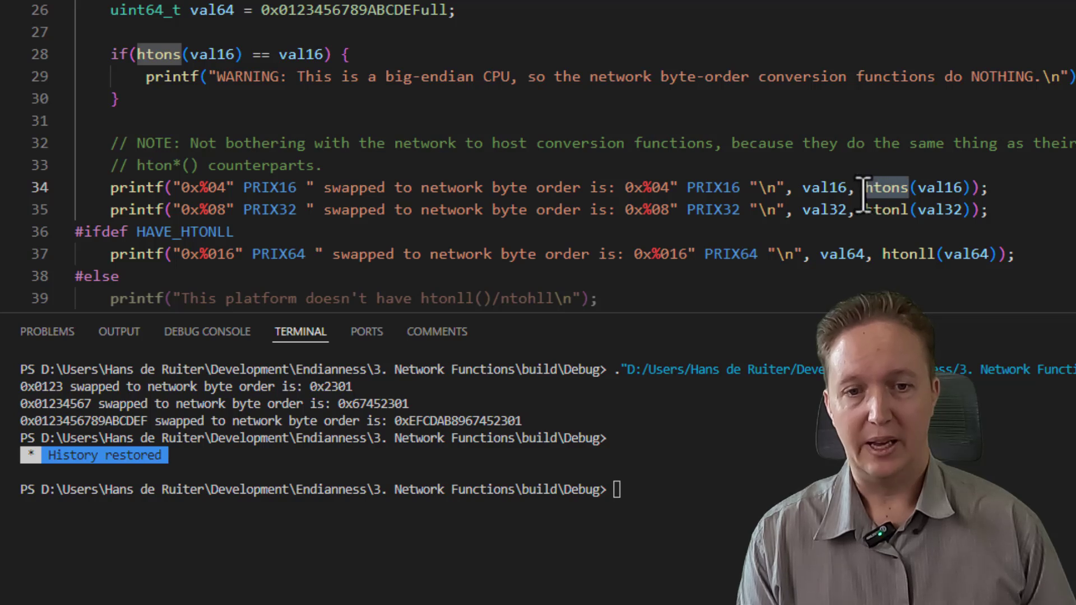
mouse_move(884, 186)
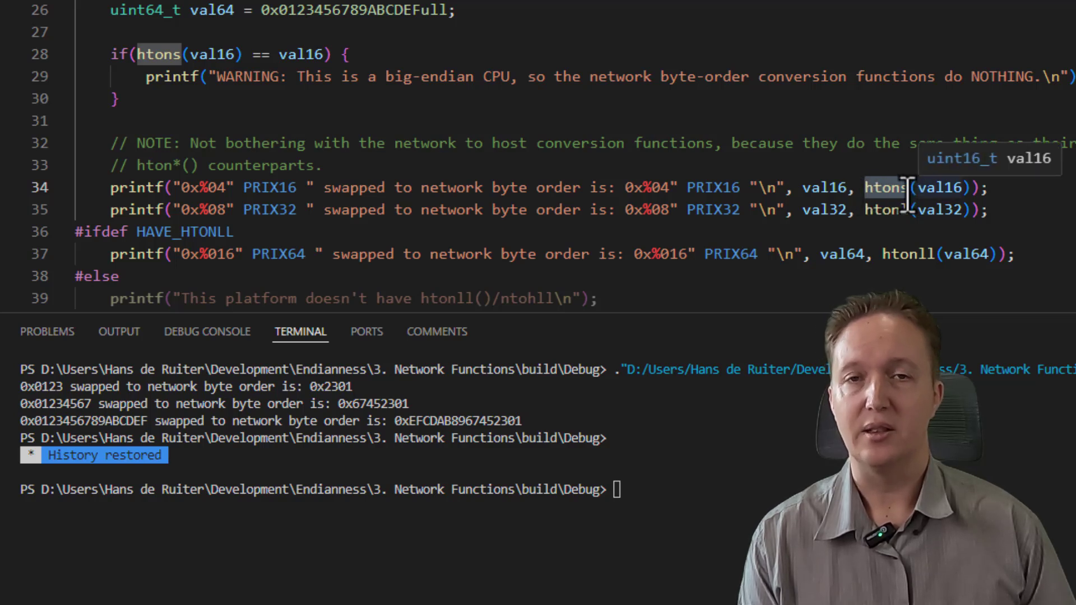
mouse_move(906, 217)
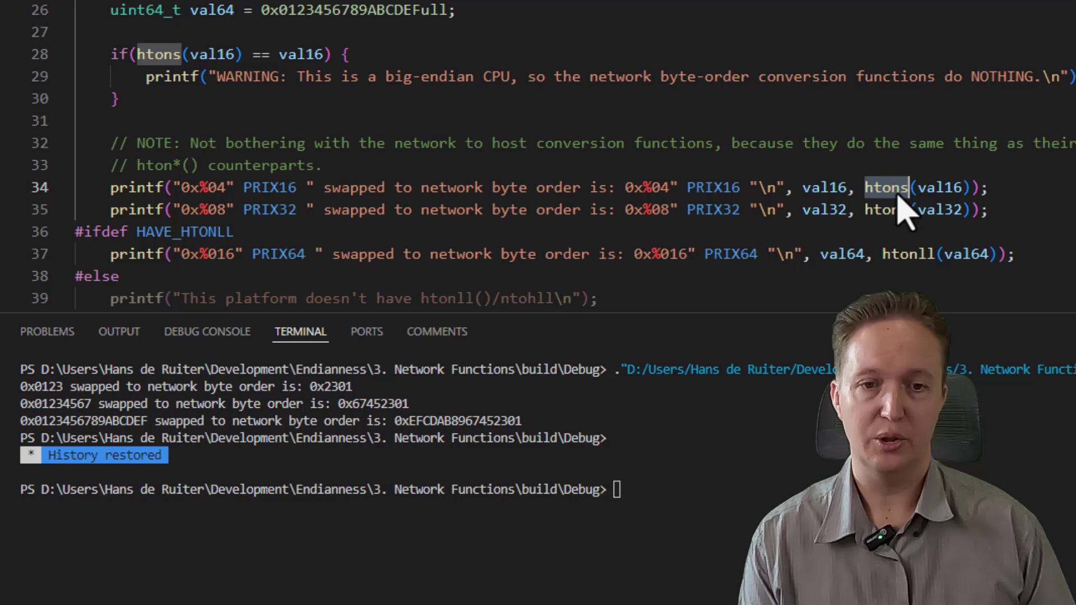
mouse_move(885, 209)
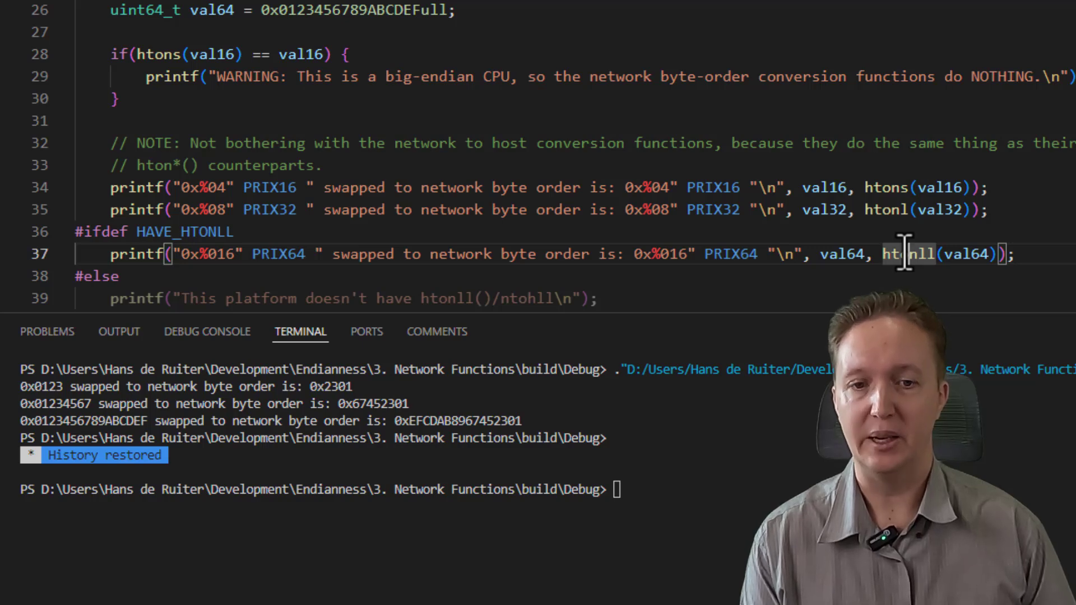
mouse_move(885, 187)
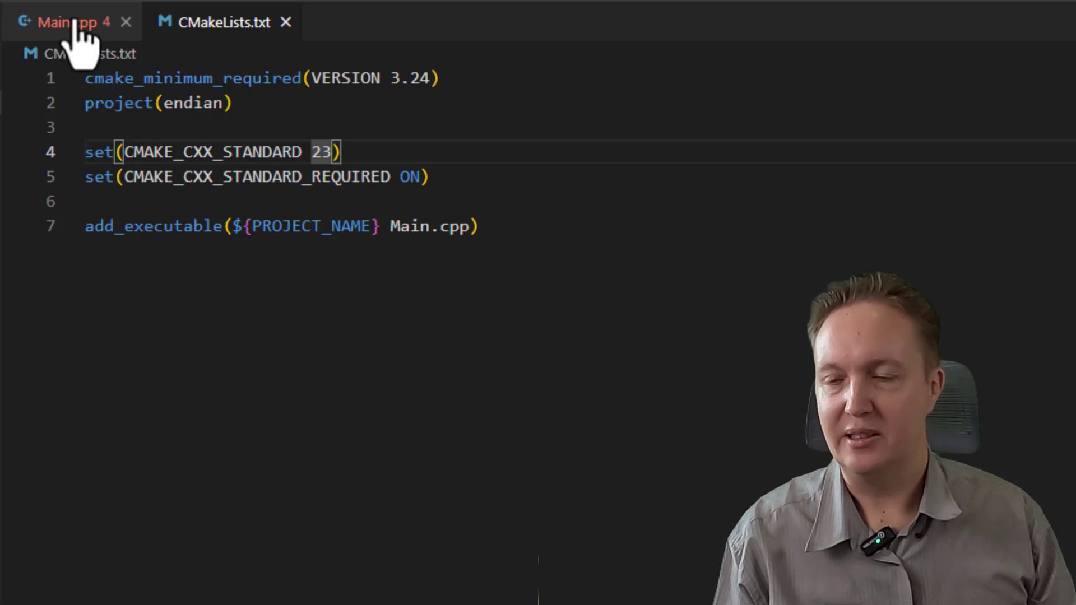
Return to Main.cpp and highlight a word in main's std::byteswap printf lines.
left_click(65, 21)
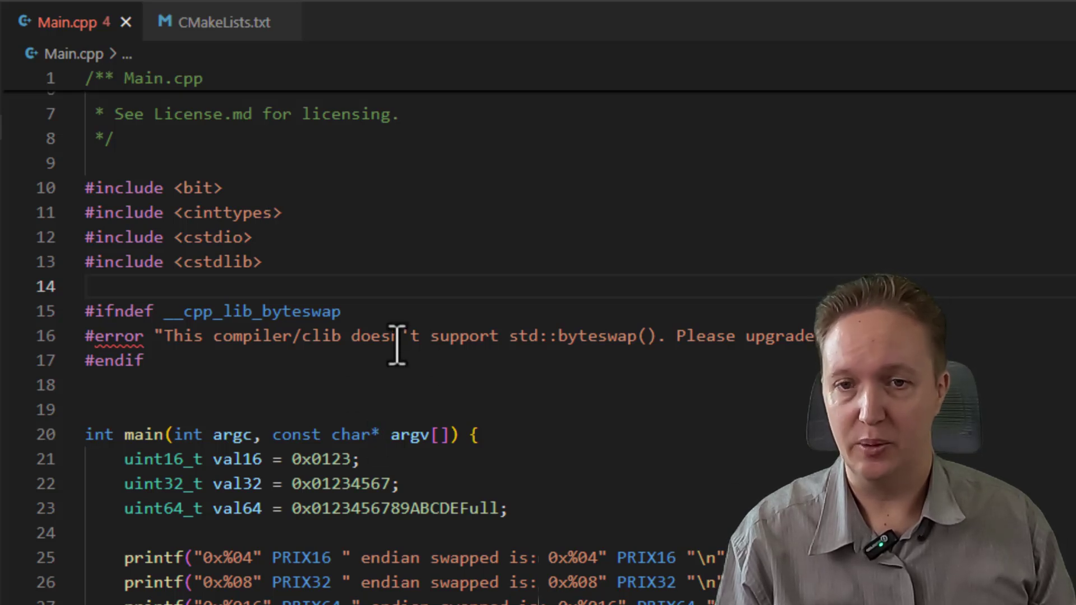
mouse_move(374, 323)
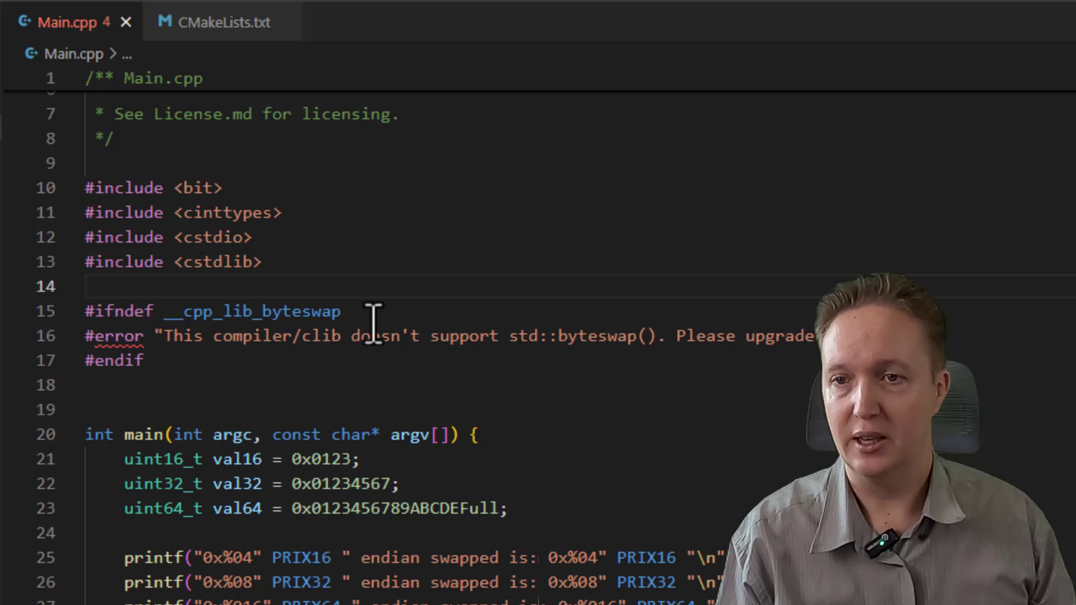
double_click(144, 187)
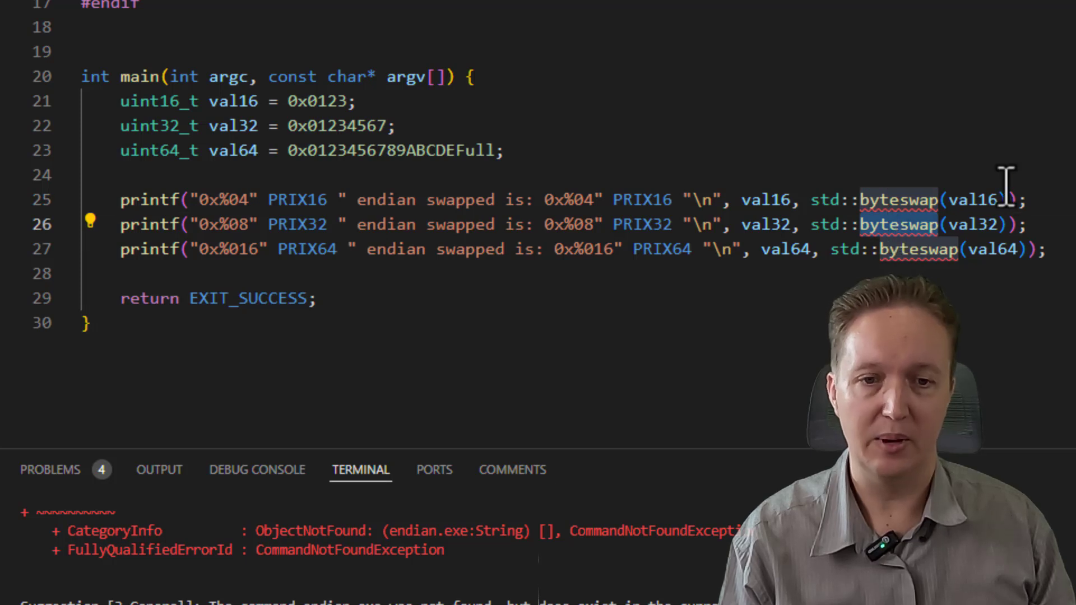
mouse_move(996, 248)
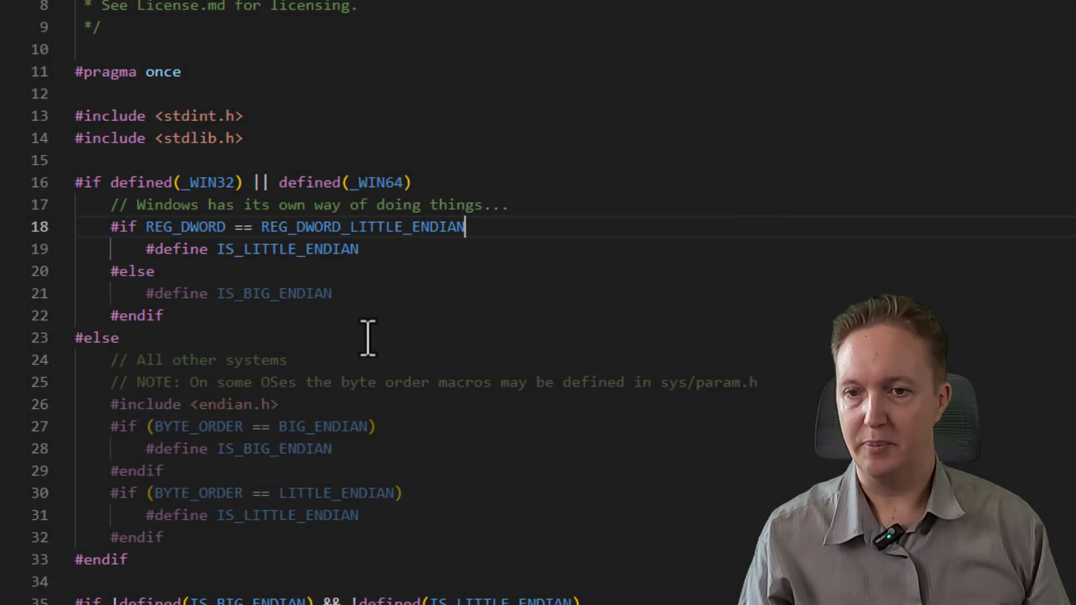
scroll("down", 3)
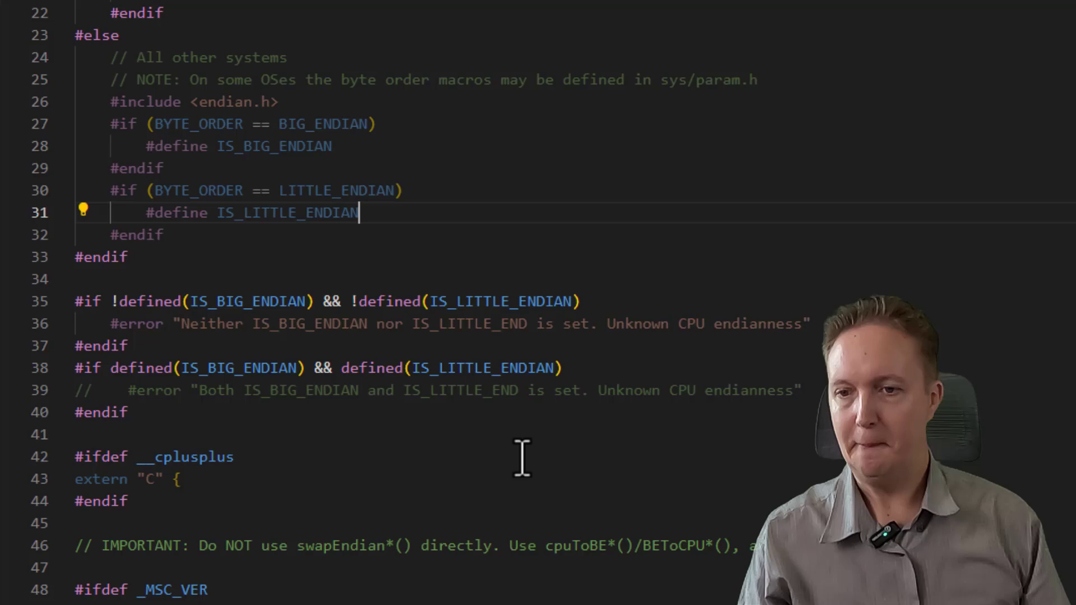
scroll("down", 3)
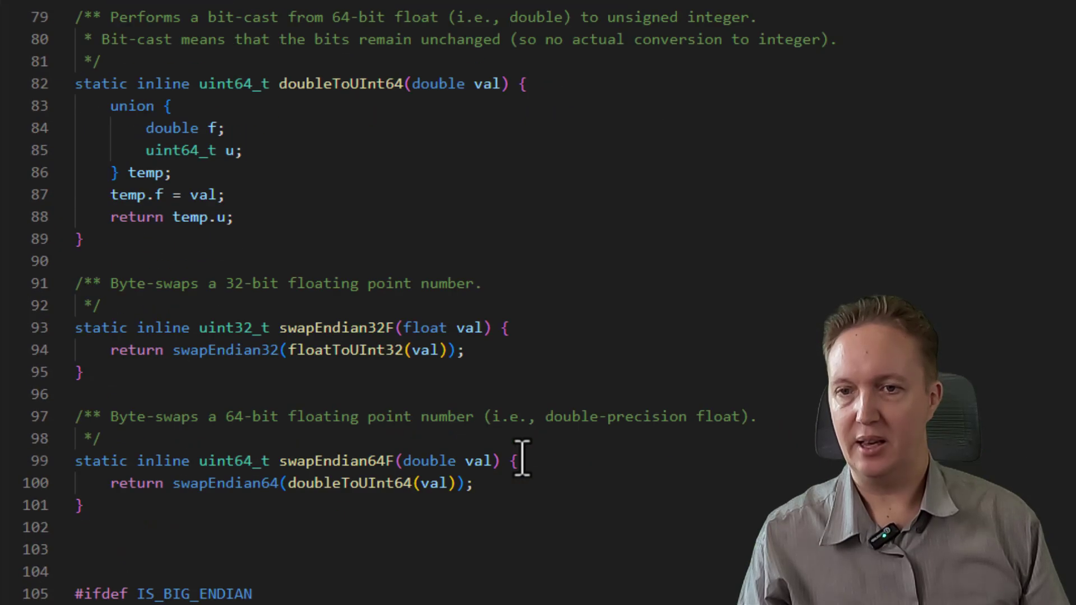
scroll("down", 3)
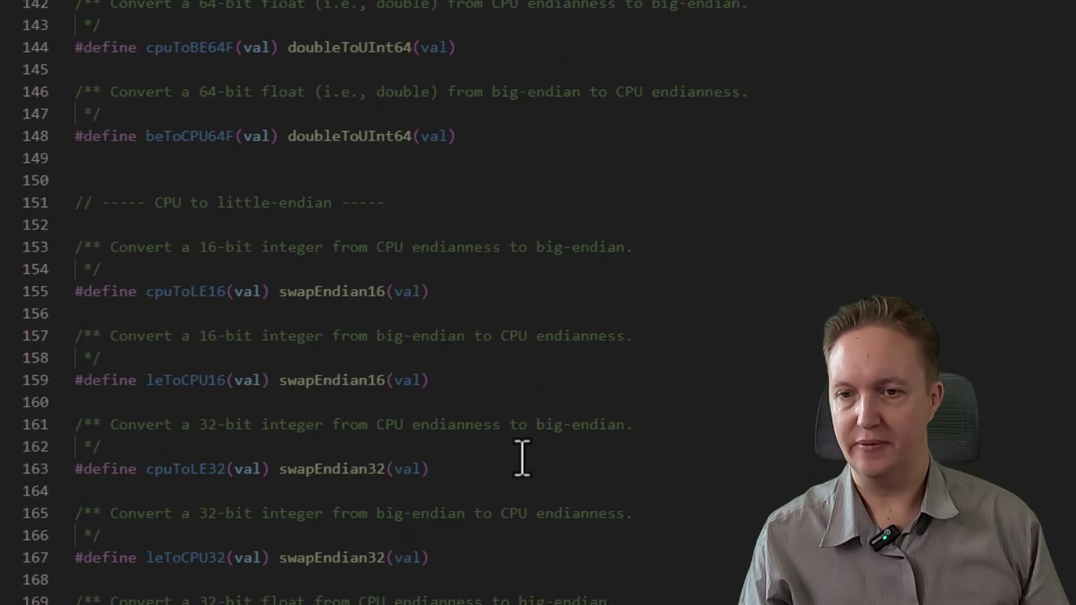
scroll("down", 3)
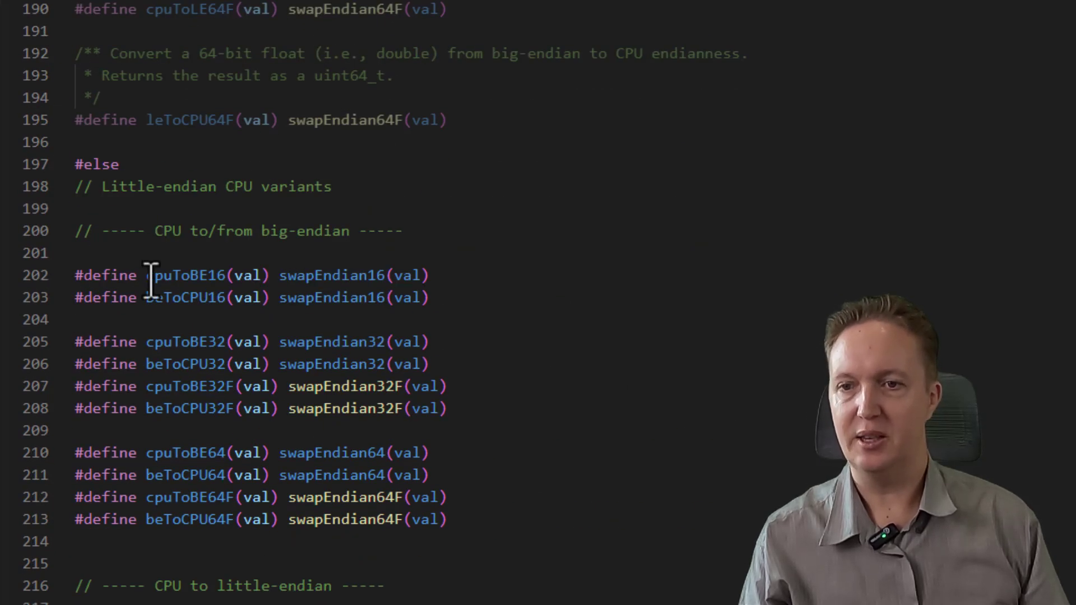
double_click(185, 275)
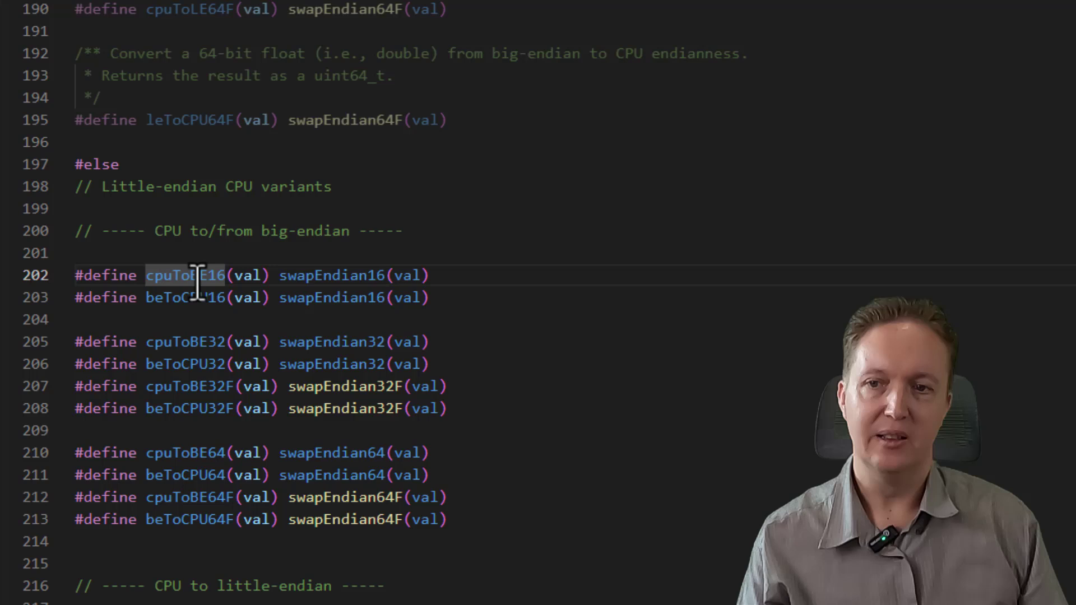
mouse_move(184, 275)
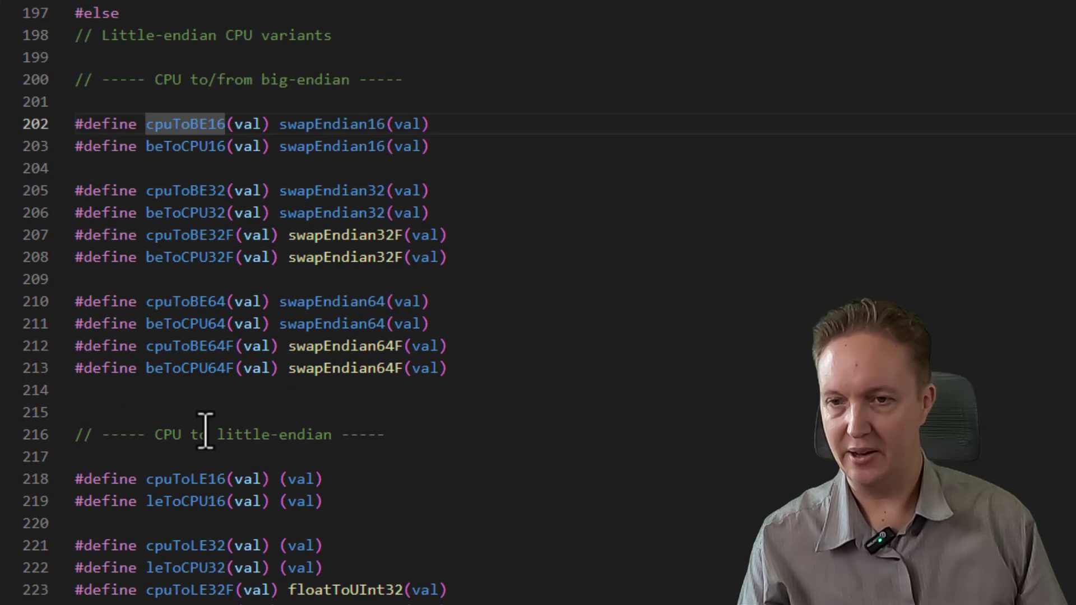
scroll("down", 3)
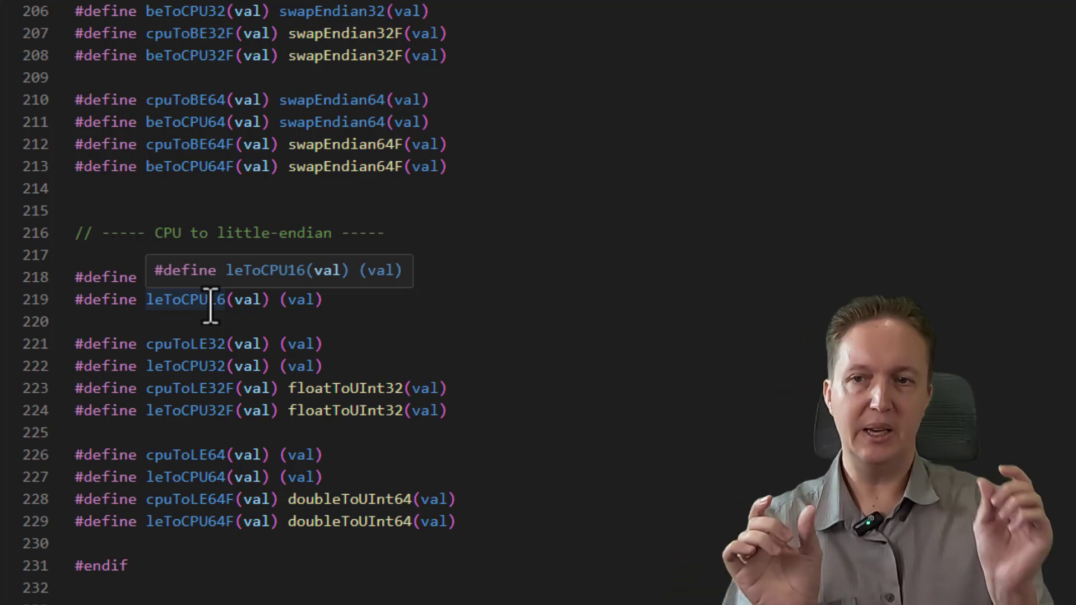
mouse_move(607, 309)
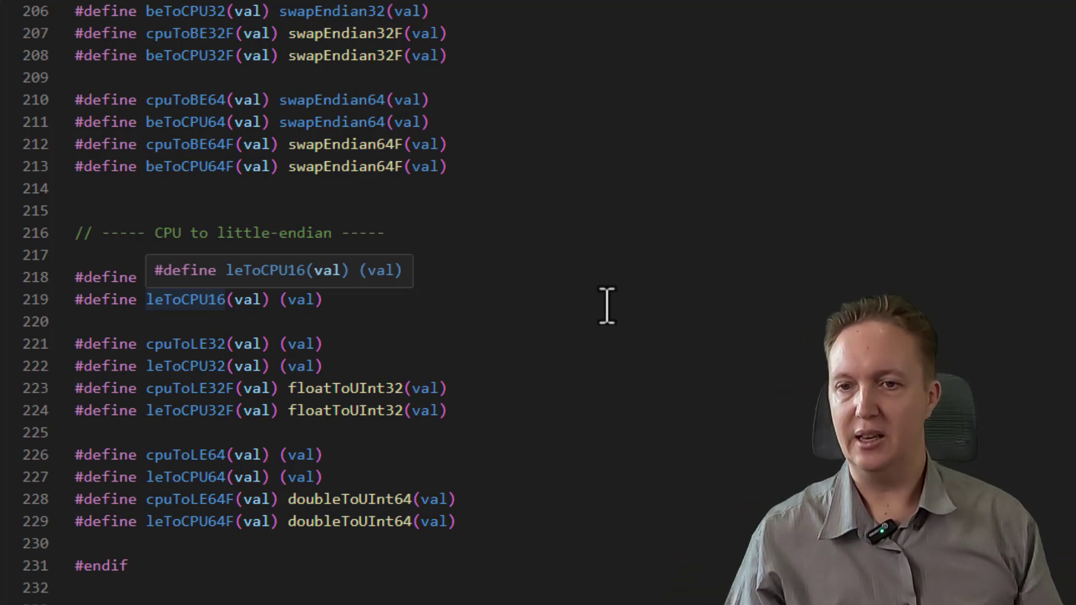
scroll("up", 3)
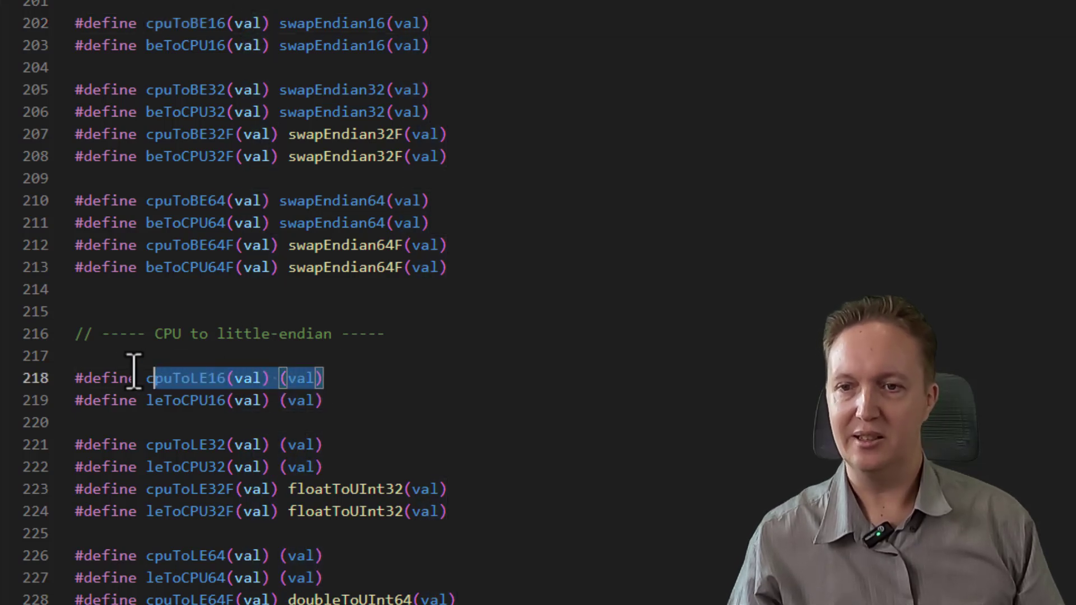
mouse_move(328, 400)
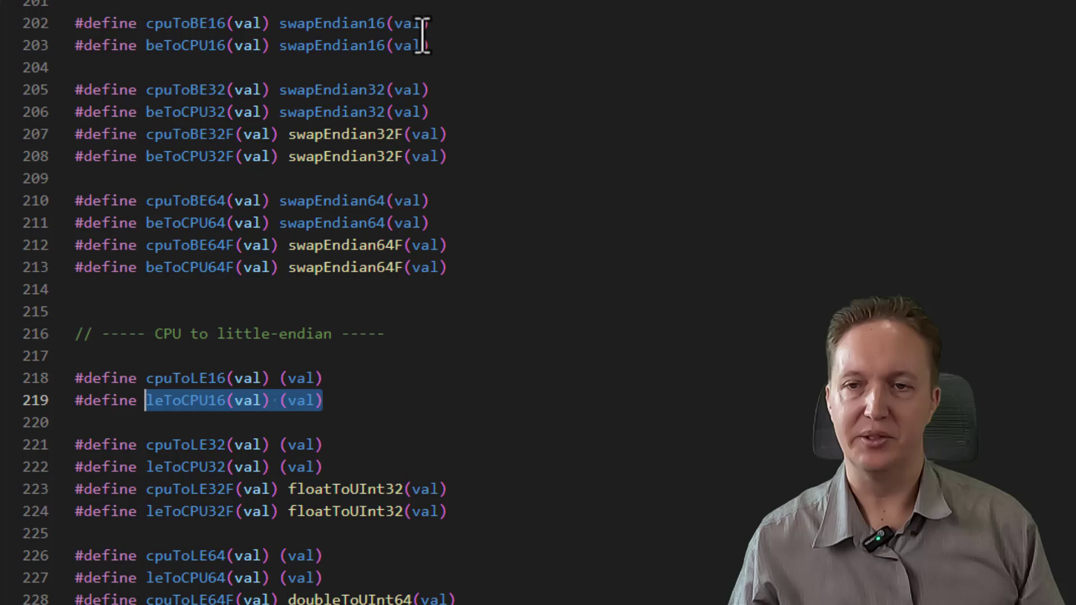
scroll("up", 3)
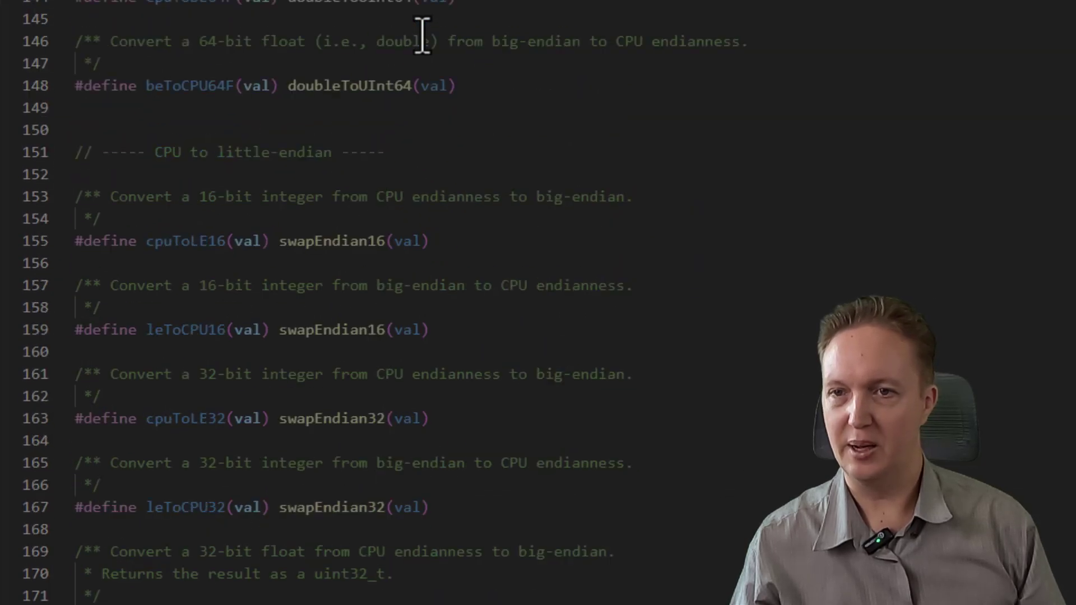
scroll("up", 3)
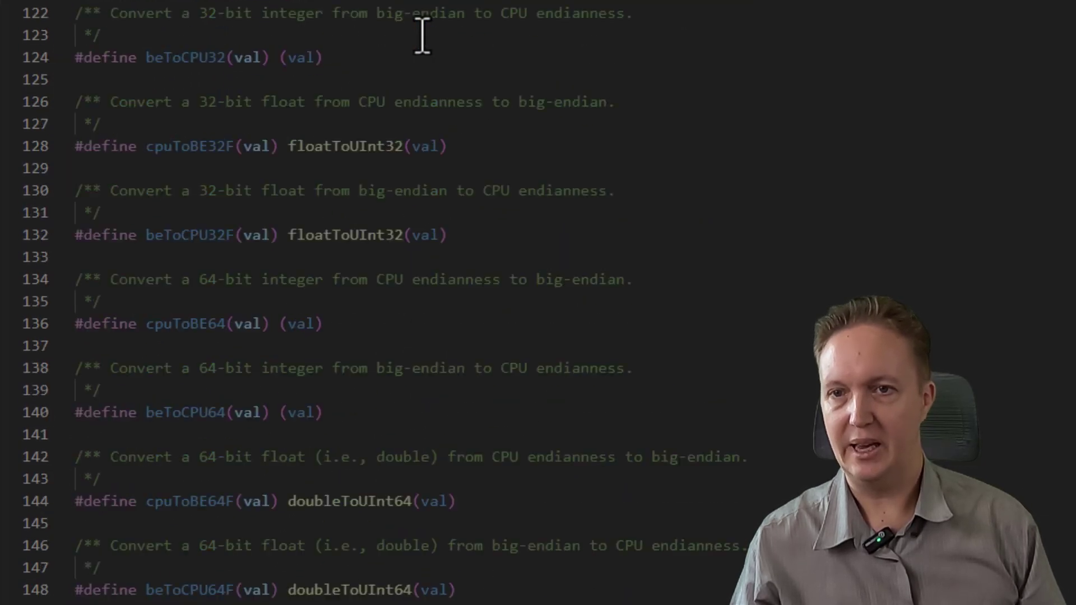
scroll("up", 3)
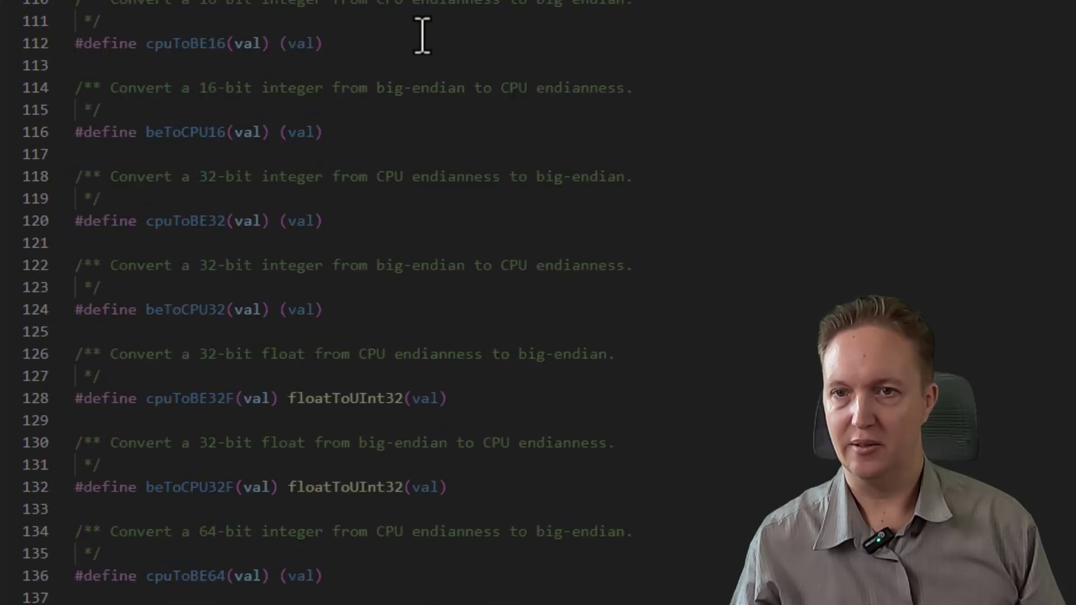
scroll("up", 3)
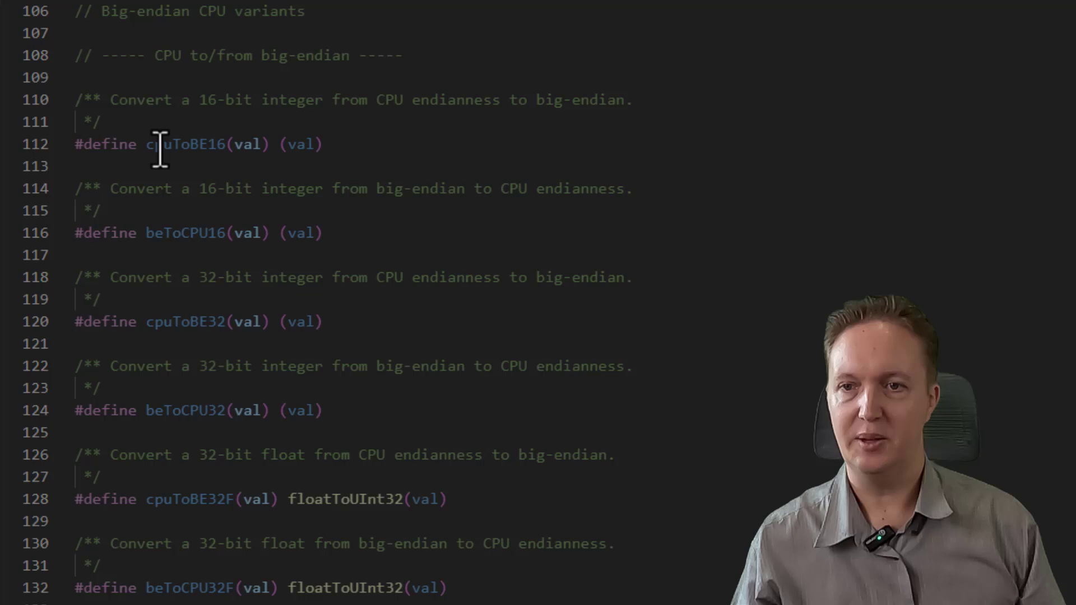
mouse_move(205, 144)
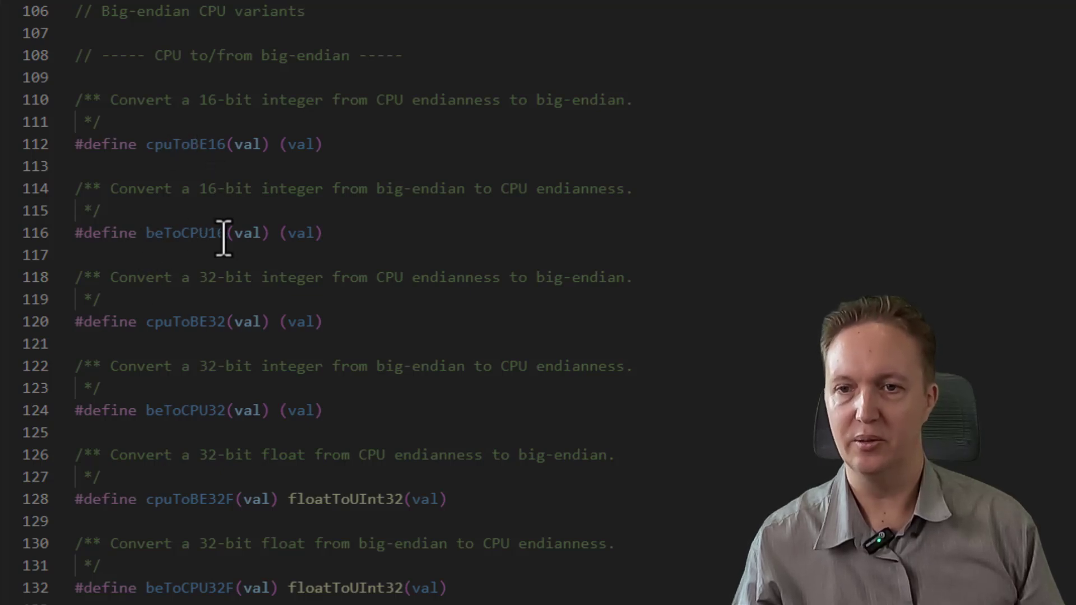
mouse_move(343, 247)
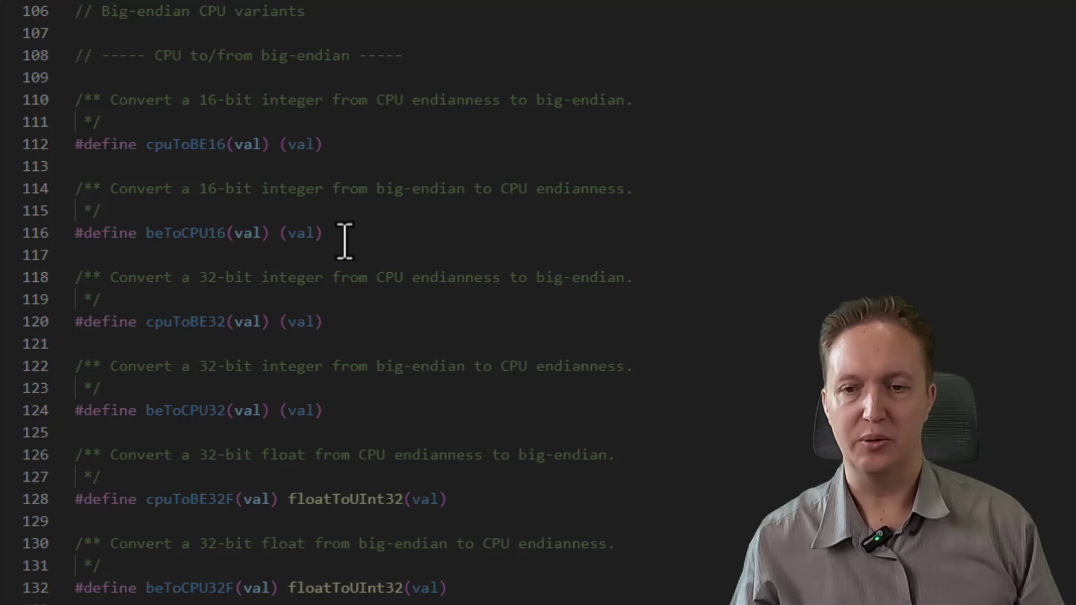
scroll("down", 3)
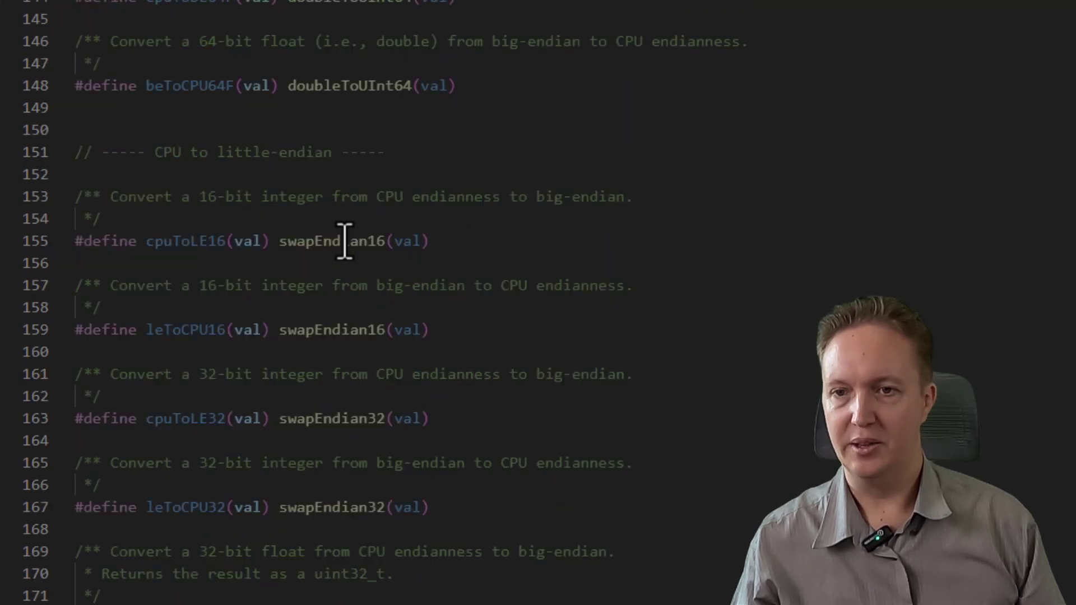
scroll("down", 3)
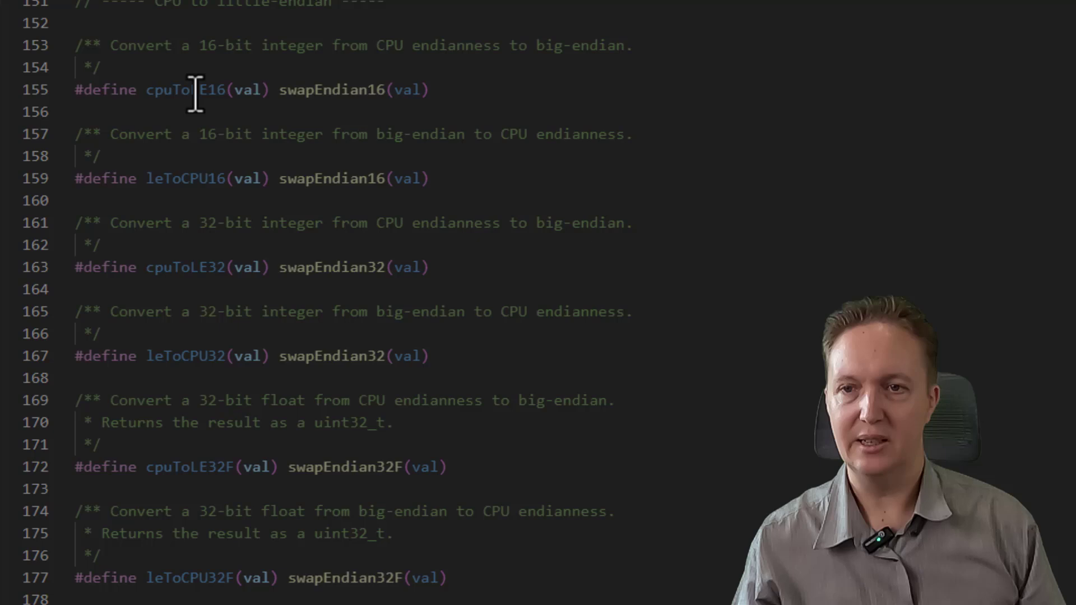
mouse_move(416, 89)
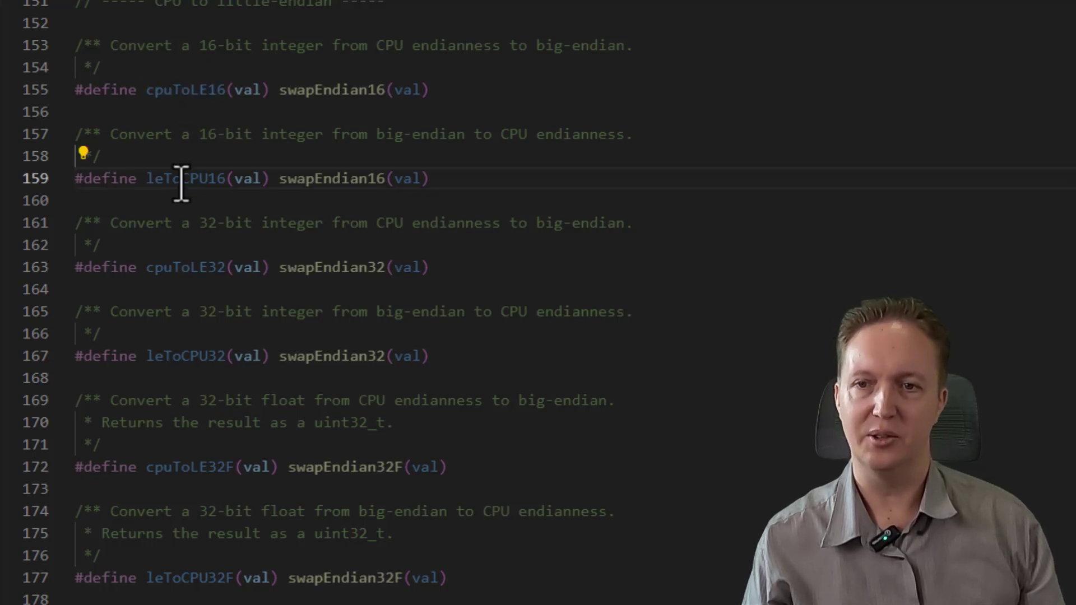
double_click(184, 178)
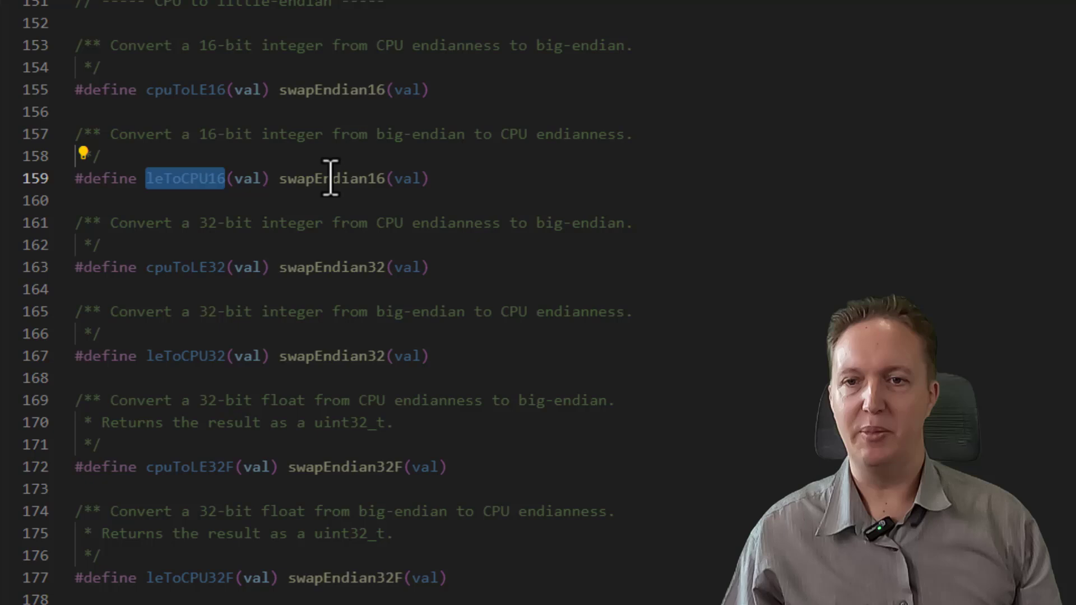
double_click(332, 178)
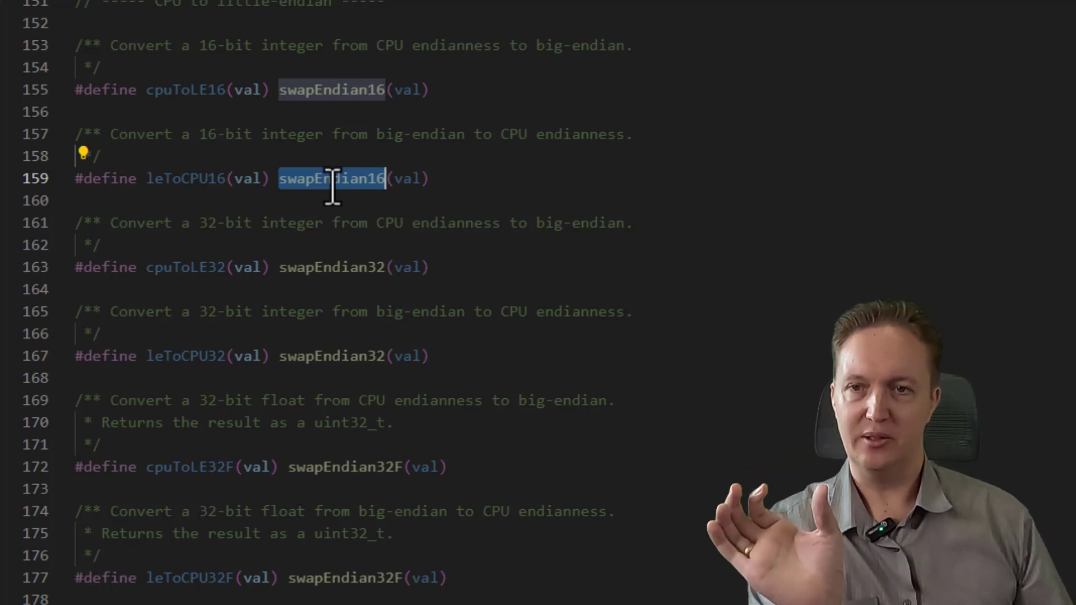
mouse_move(186, 89)
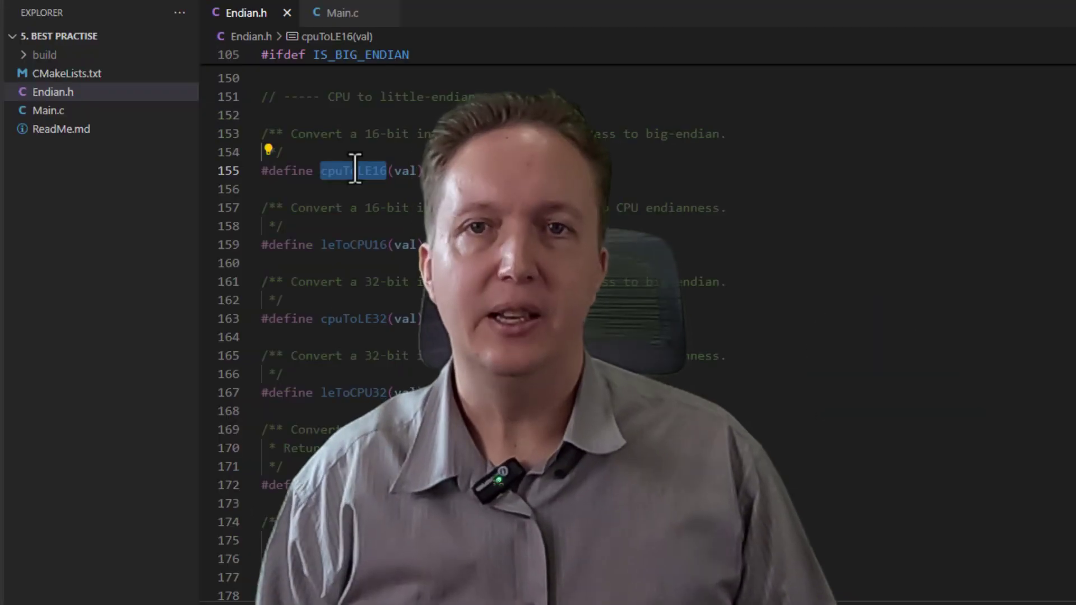
mouse_move(336, 12)
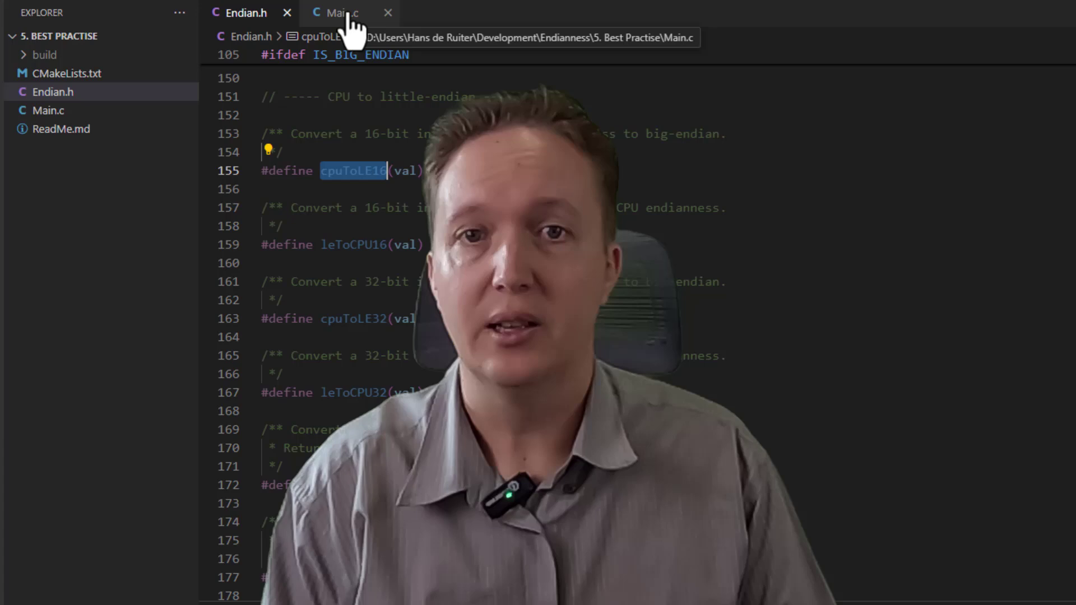